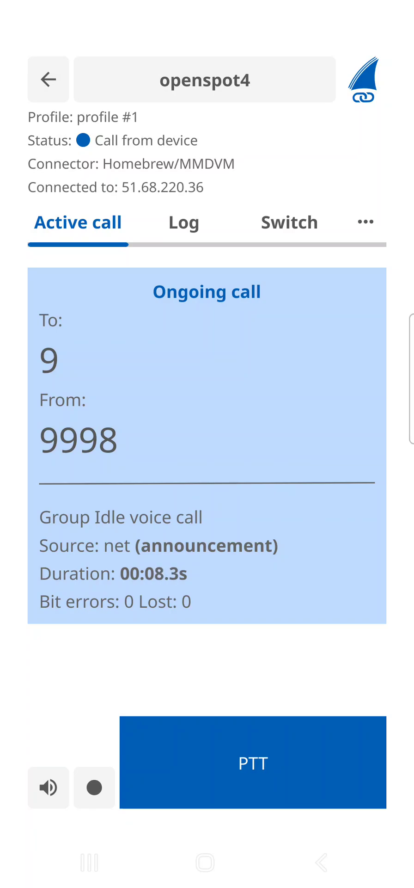
- Reveal the overflow menu holding the Settings entry beside the Switch tab
left_click(365, 221)
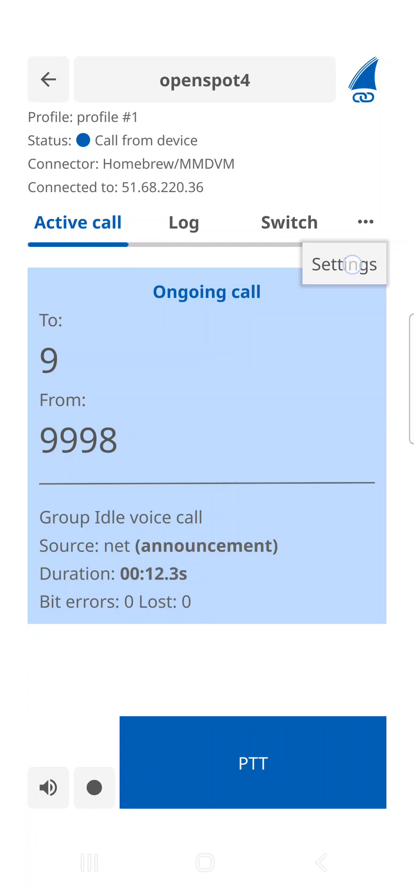
- Reach the openSPOT4 settings page showing send-calls-to ID 2350 and dismiss the keyboard
left_click(343, 263)
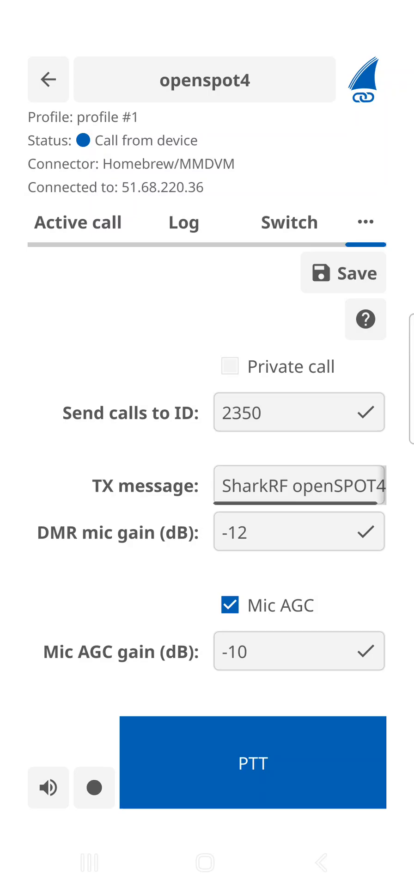
left_click(299, 485)
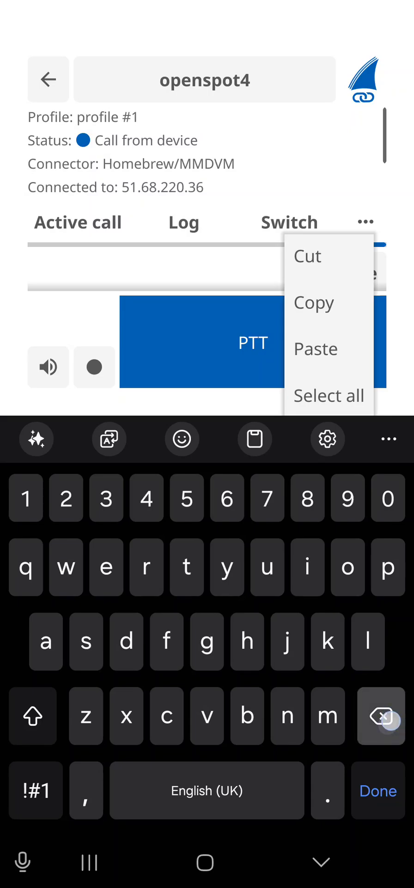
left_click(377, 790)
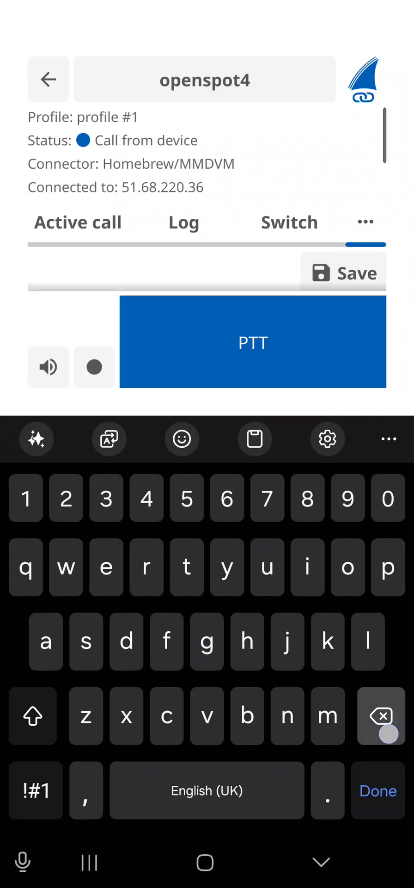
left_click(378, 790)
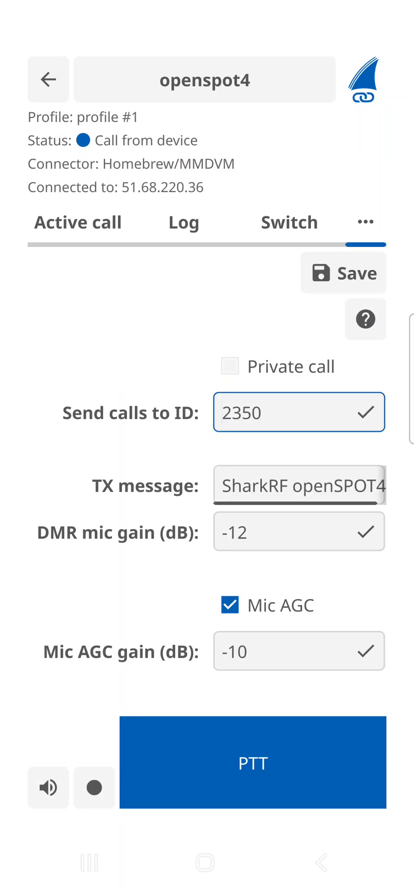
- Change the send-calls-to ID to 91 and save the settings
left_click(299, 412)
type("91")
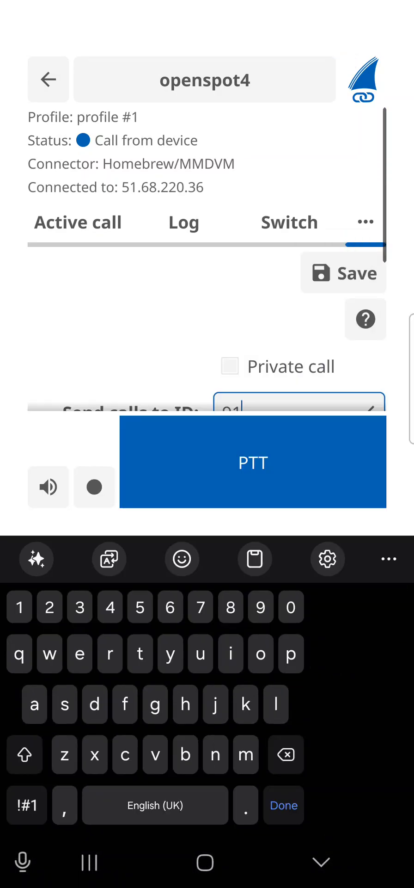
left_click(284, 805)
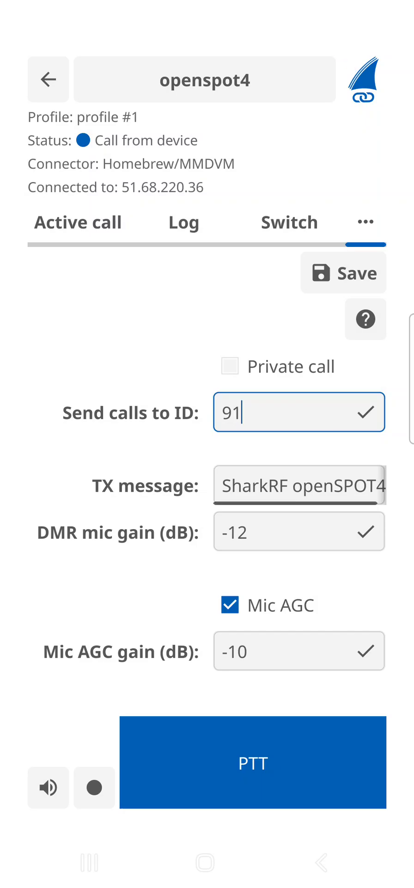
left_click(343, 271)
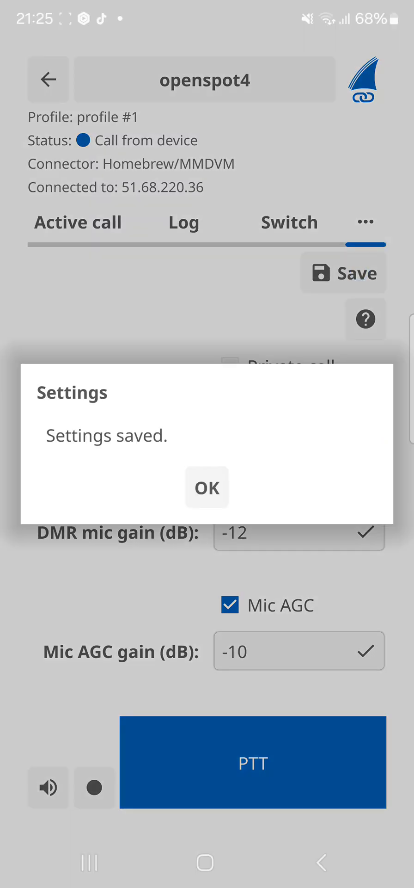
- Dismiss the 'Settings saved.' confirmation so the hotspot connects to 91
left_click(206, 487)
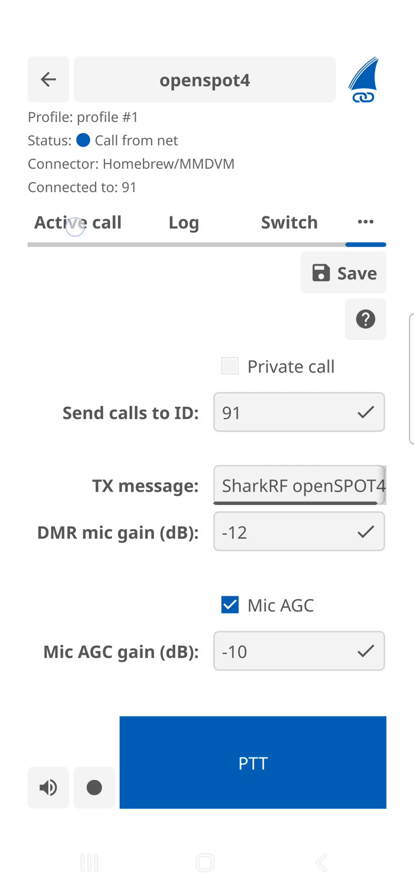
- Transmit a short M0FXB group call to World-wide talkgroup 91 via PTT, then view the call log
left_click(78, 221)
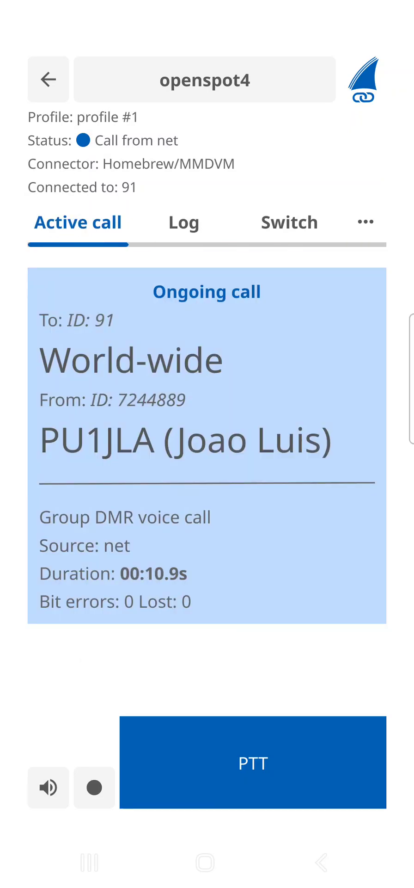
left_click(253, 761)
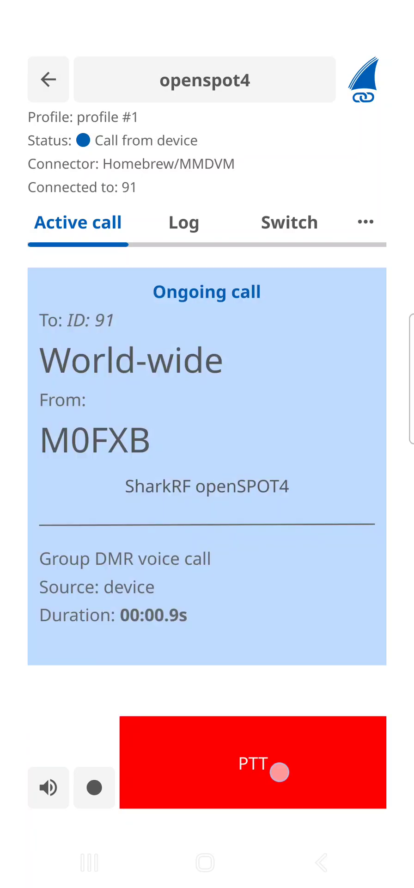
left_click(254, 761)
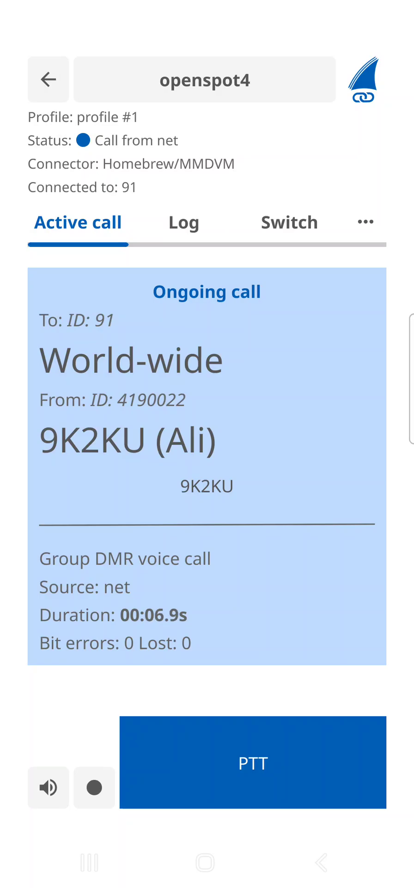
left_click(183, 222)
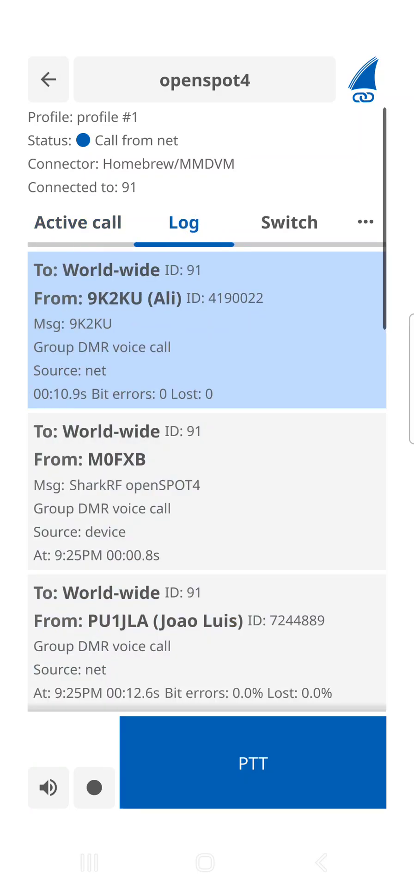
- Show the Switch page with the Homebrew connector and profile #1 in use
left_click(289, 222)
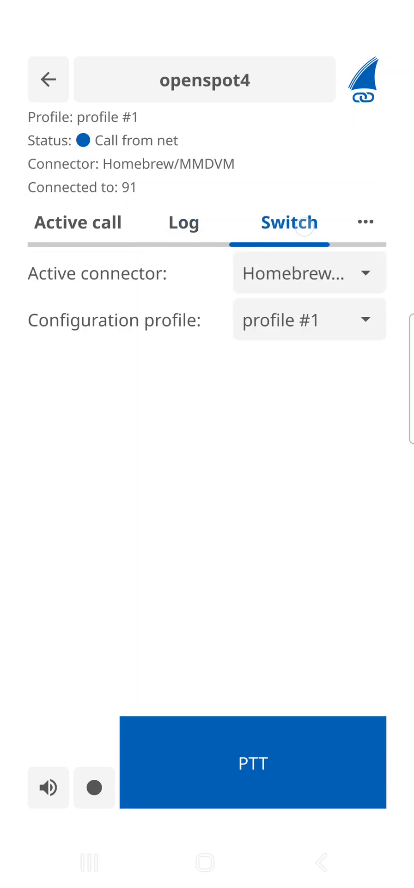